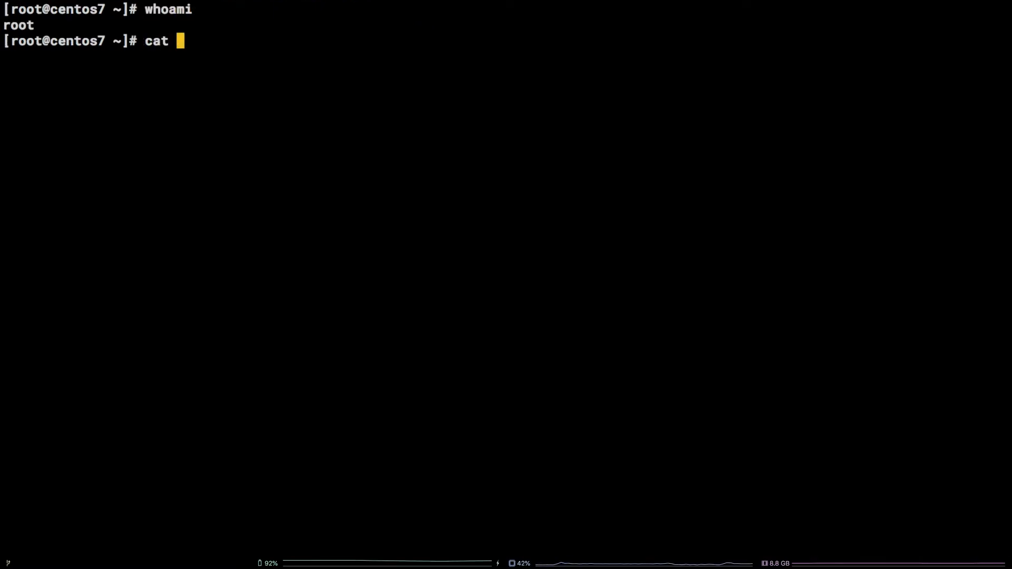
text(/etc/re)
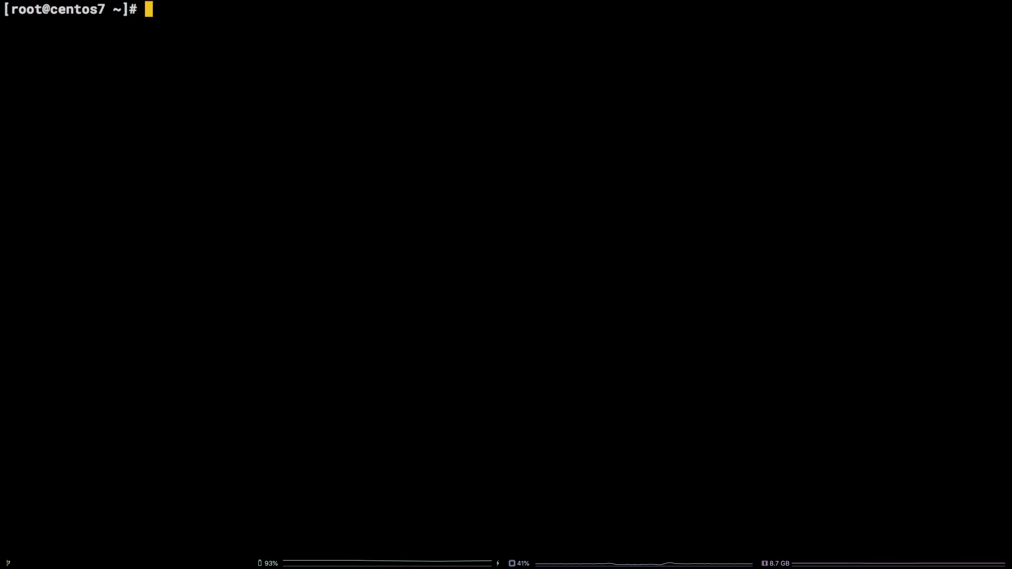
text(mysql)
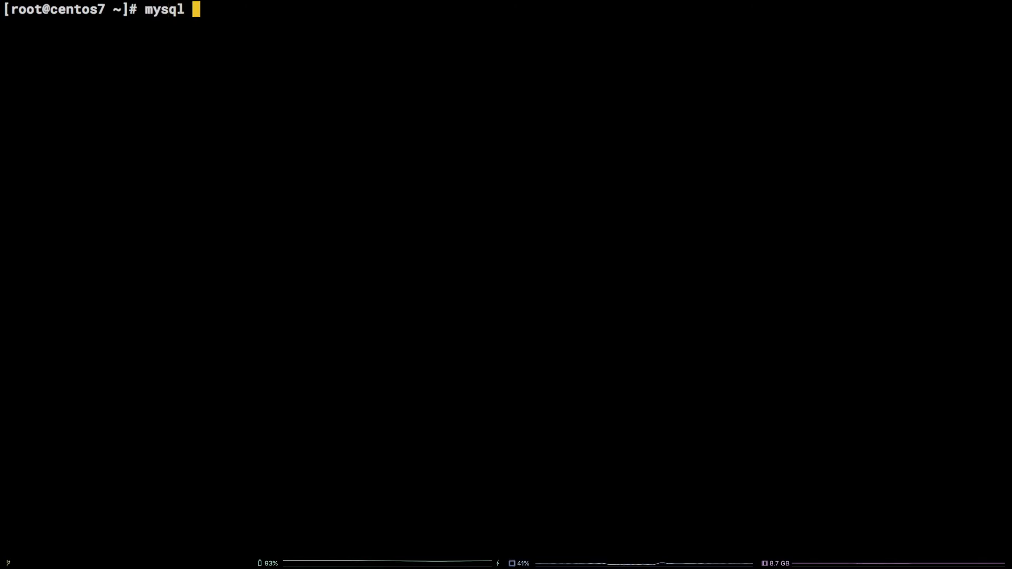
text(-u root -p)
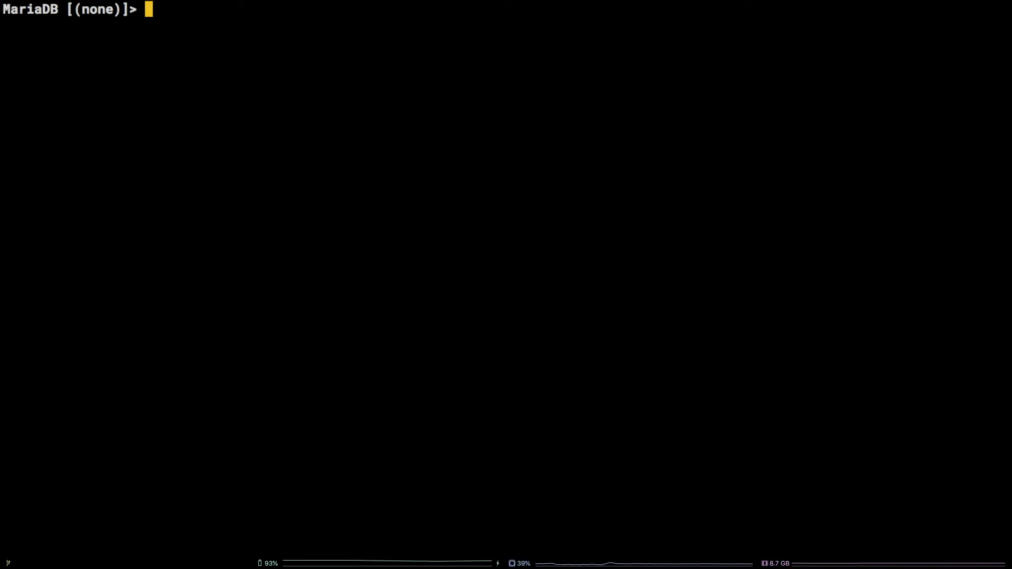
text(show databas)
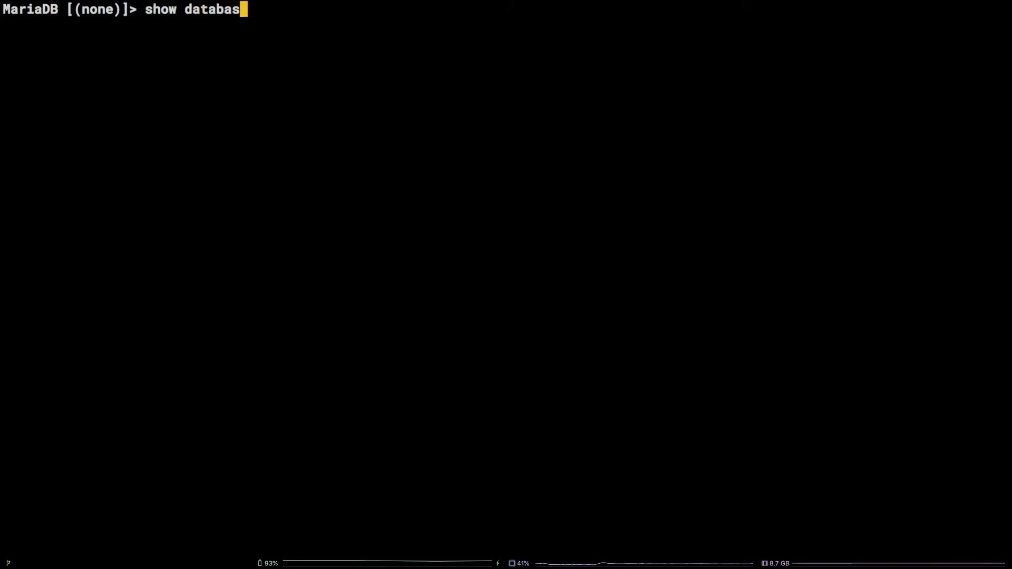